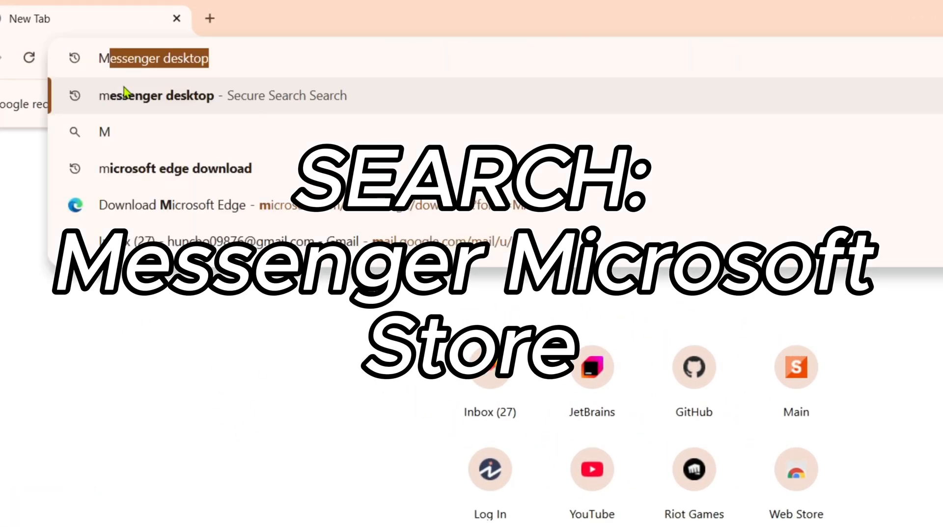
Search Chrome for 'Messenger Microsoft Store' to find the Store listing.
type("essenger Microsoft store")
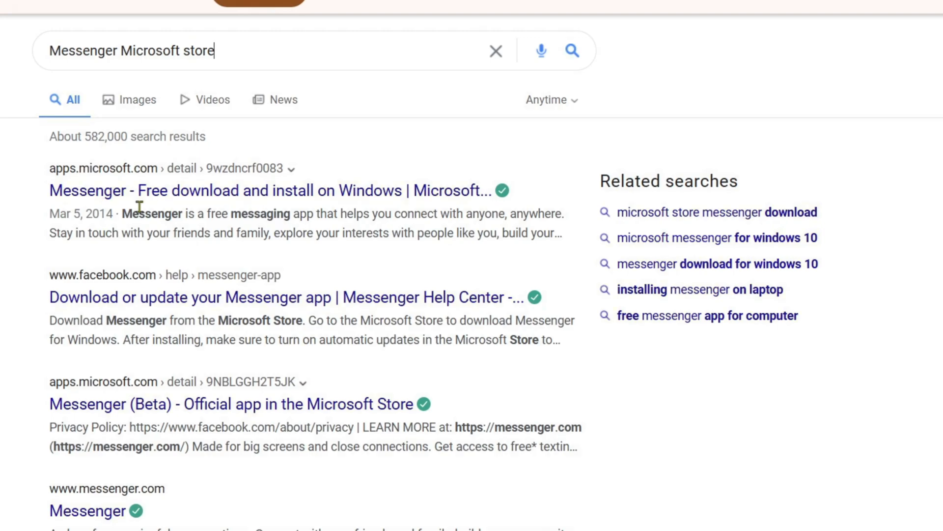
mouse_move(84, 208)
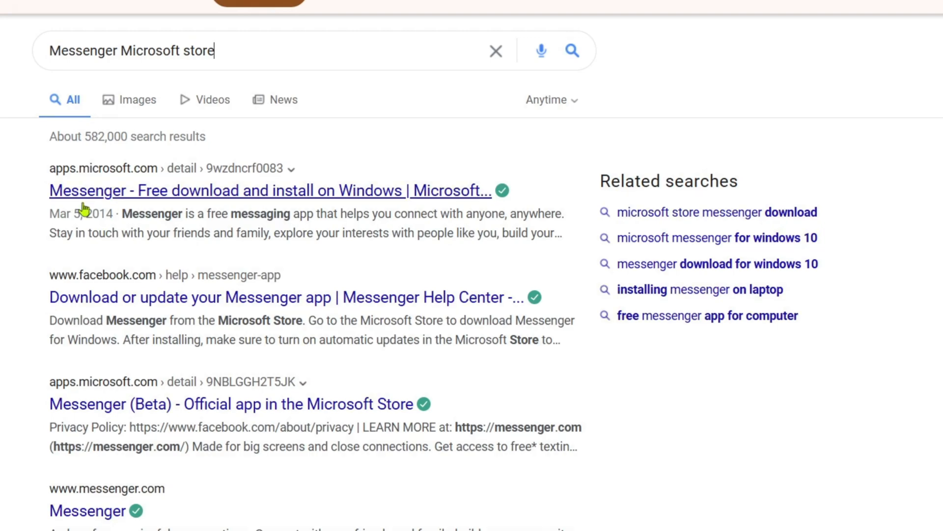
mouse_move(136, 196)
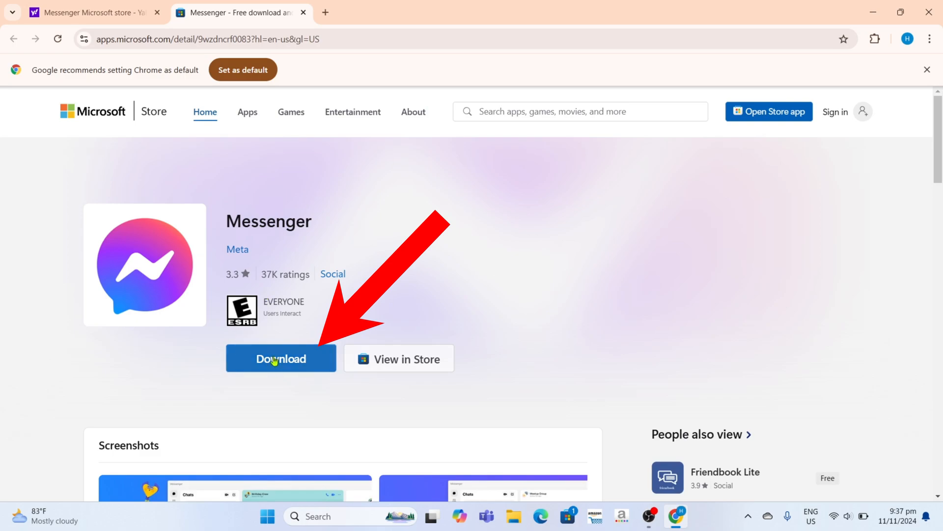
Download Messenger Installer.exe from the Store page, install it and open Messenger.
left_click(280, 358)
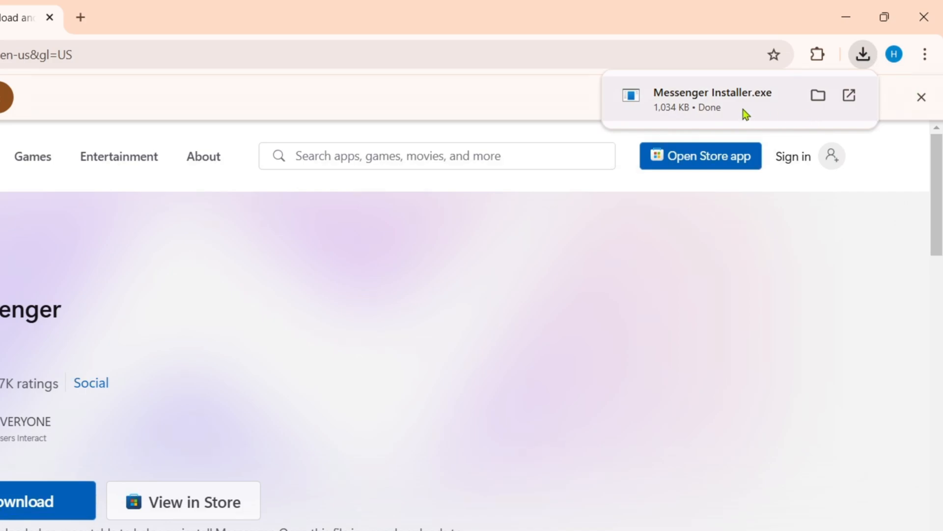
mouse_move(748, 131)
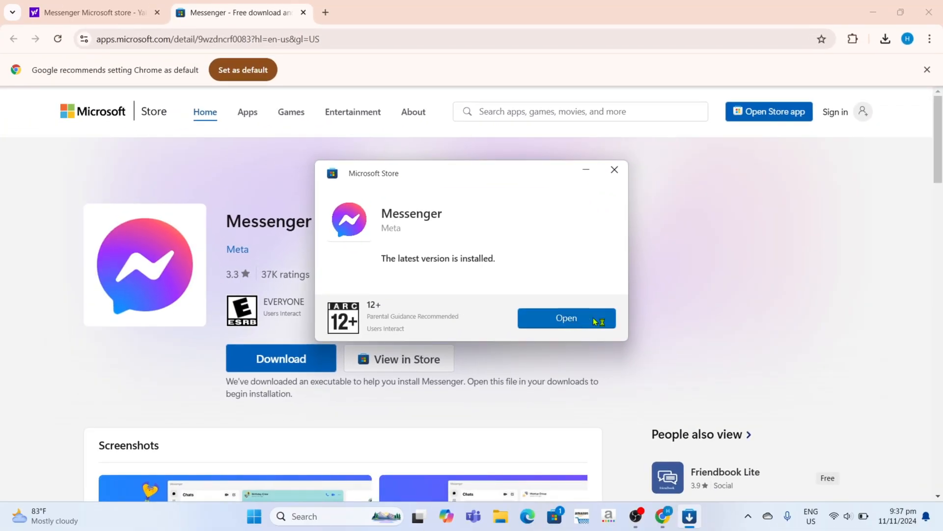
left_click(566, 318)
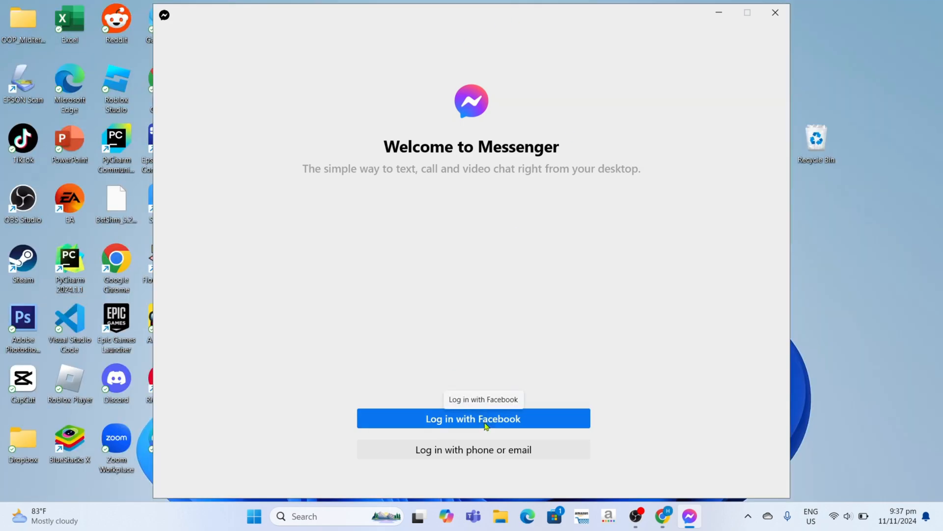
Log in to Messenger with Facebook from the Welcome to Messenger screen.
left_click(473, 418)
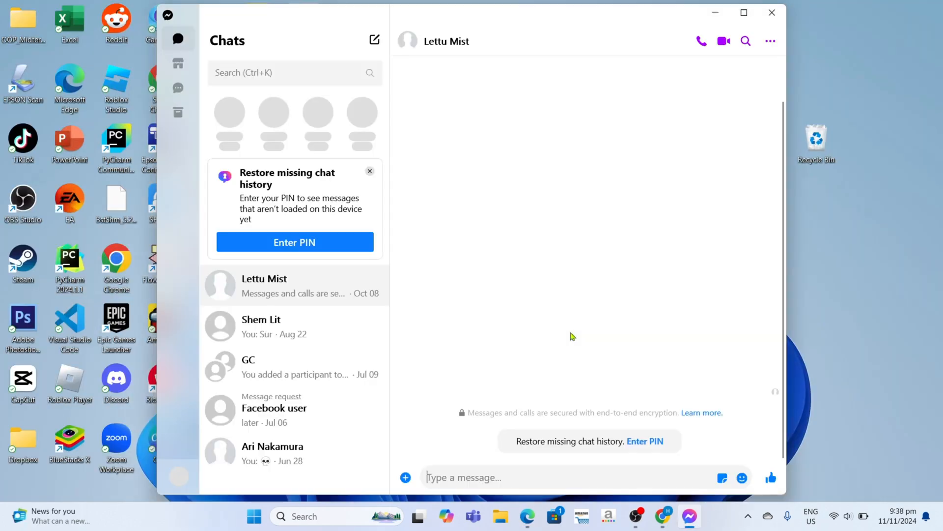